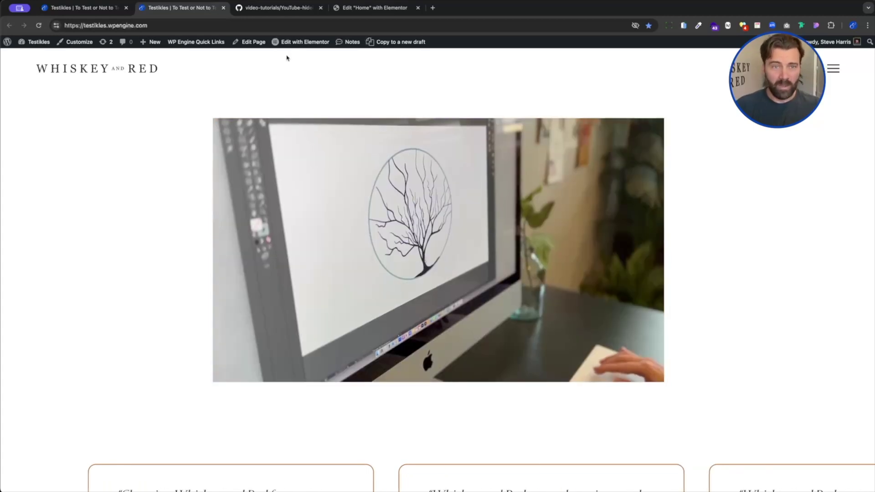
Review YouTube-hideinfo.css on GitHub, noting the video ID in the iframe URL, then return to the Home page editor
left_click(277, 7)
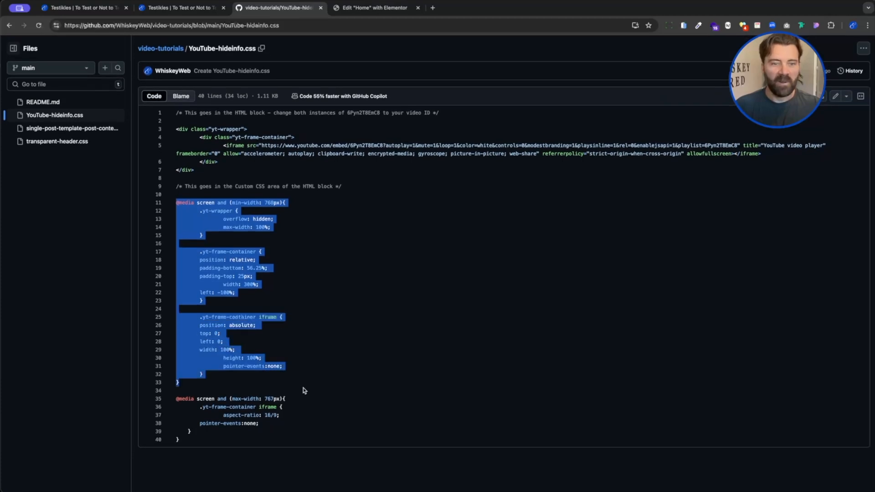
mouse_move(381, 274)
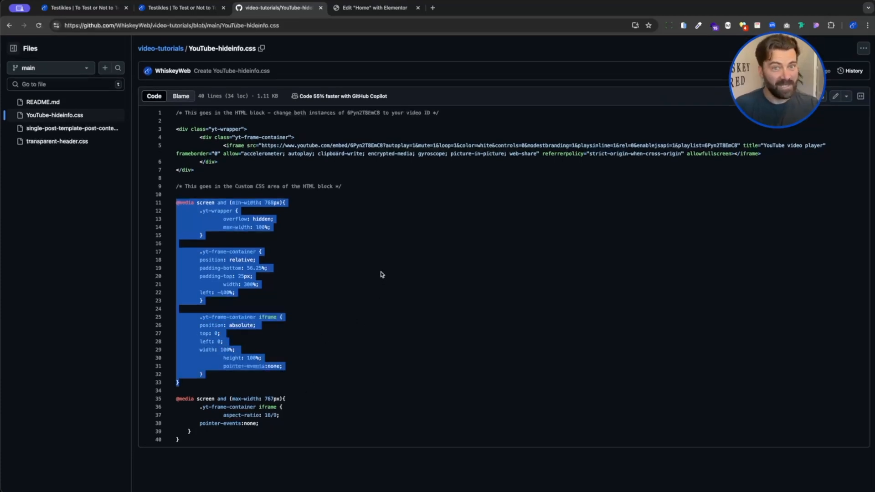
mouse_move(337, 185)
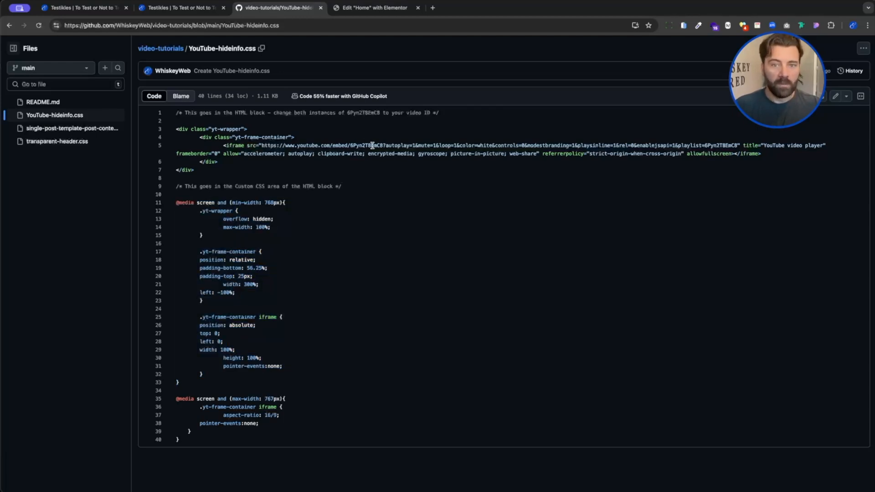
double_click(367, 145)
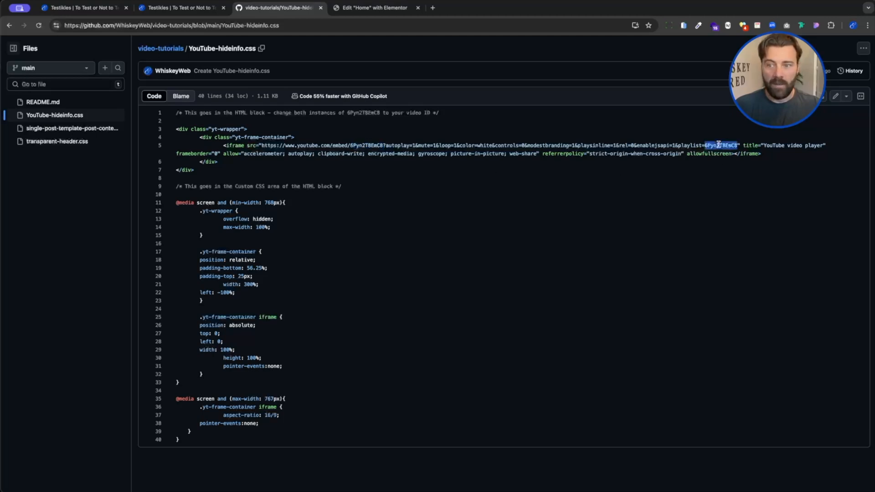
mouse_move(580, 179)
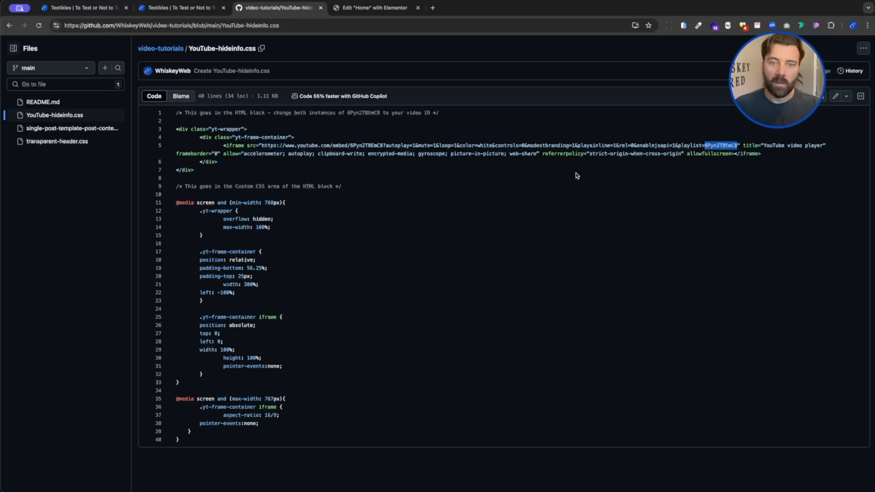
mouse_move(414, 163)
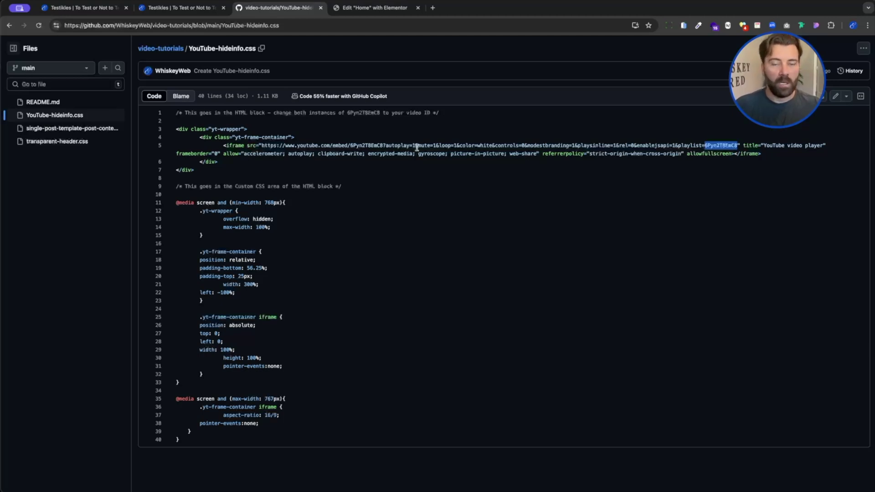
mouse_move(374, 8)
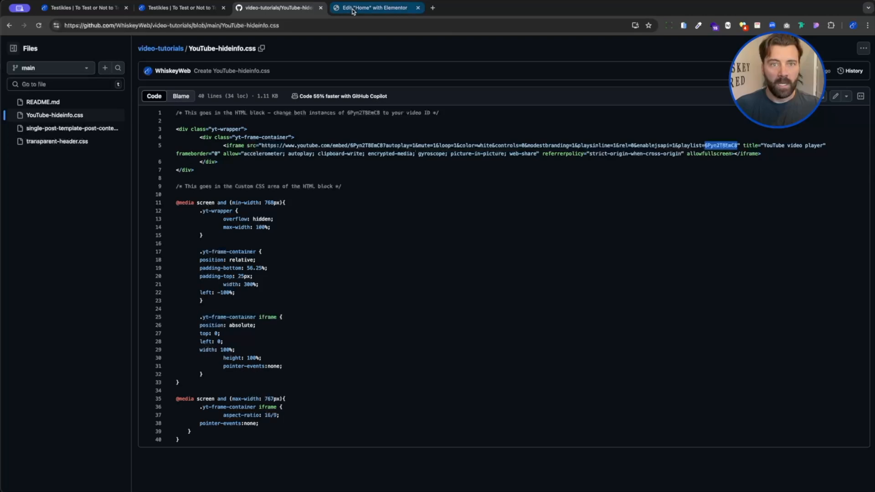
left_click(373, 8)
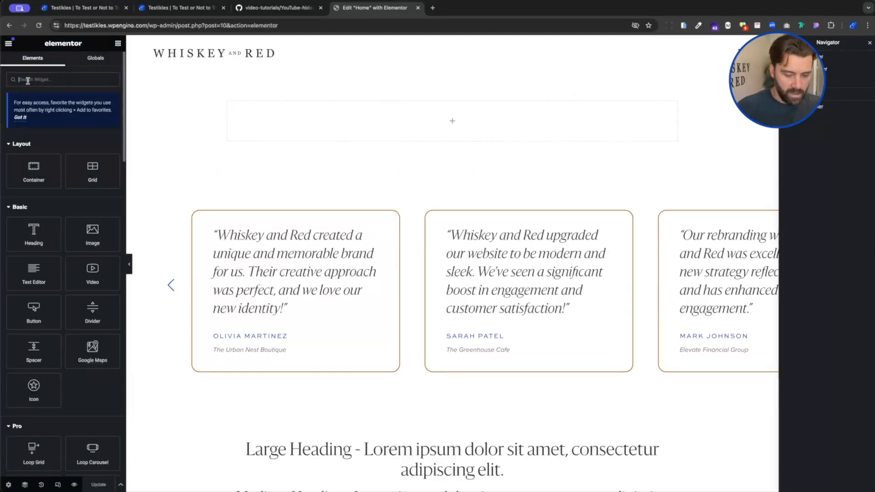
Add an HTML widget and paste the snippet's div/iframe YouTube embed block into its HTML Code field
type("html")
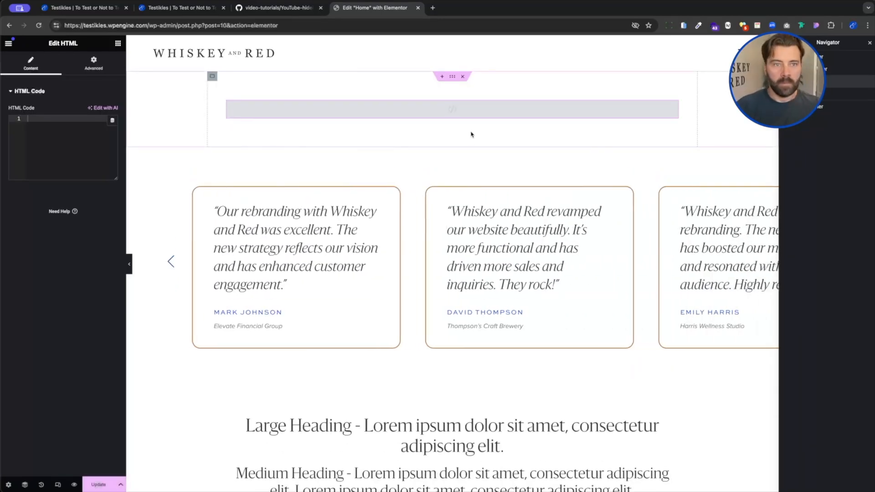
left_click(277, 7)
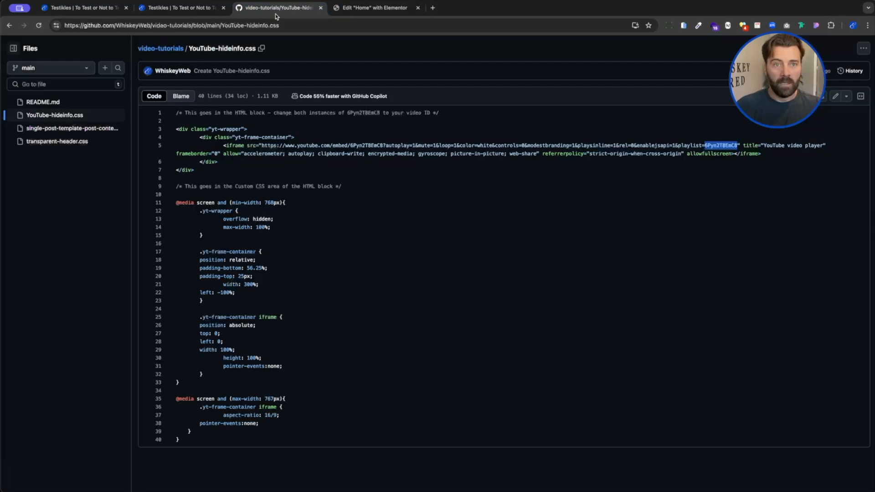
left_click_drag(175, 128, 218, 153)
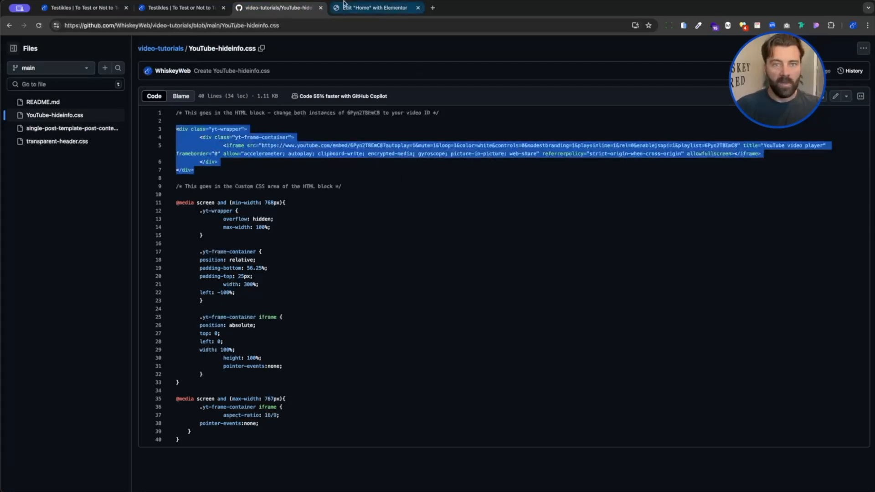
left_click(372, 7)
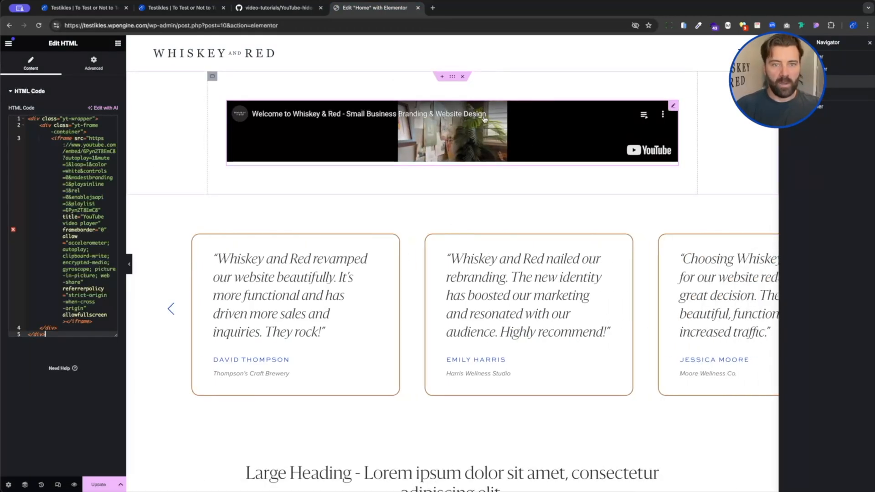
left_click(277, 8)
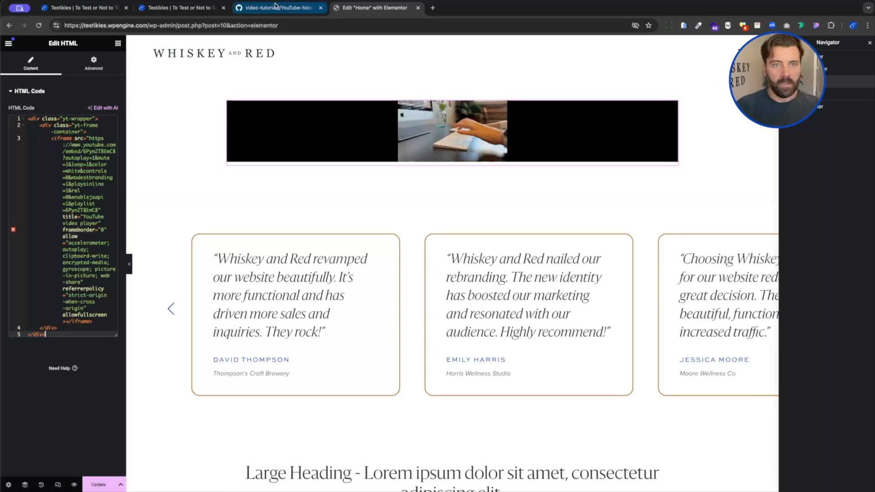
Paste the snippet's media-query CSS into the widget's Advanced > Custom CSS so the video fills its frame without player info
left_click(277, 9)
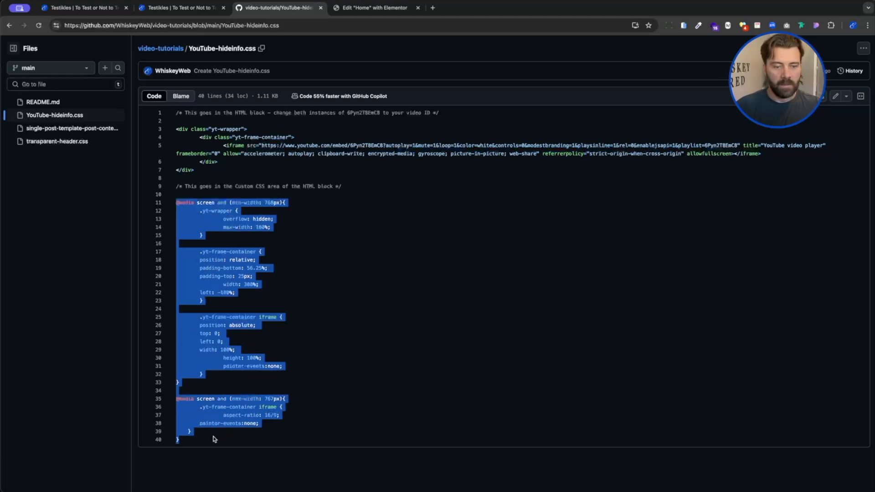
left_click(372, 8)
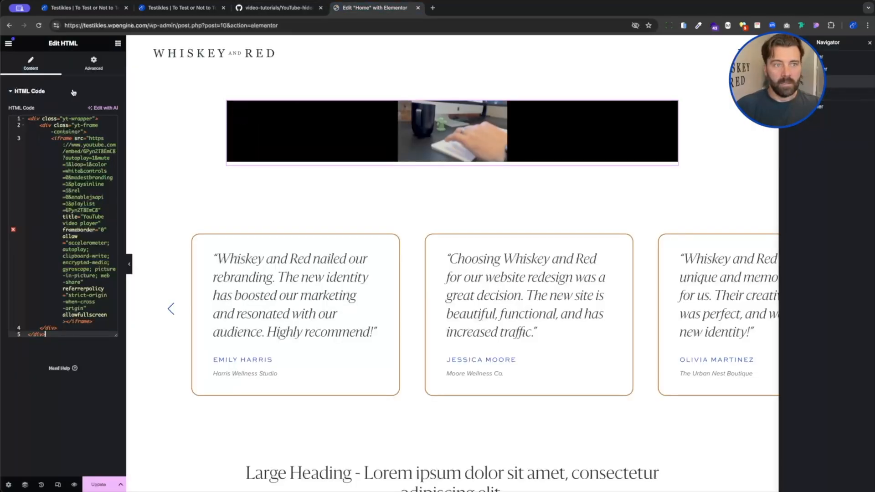
left_click(93, 61)
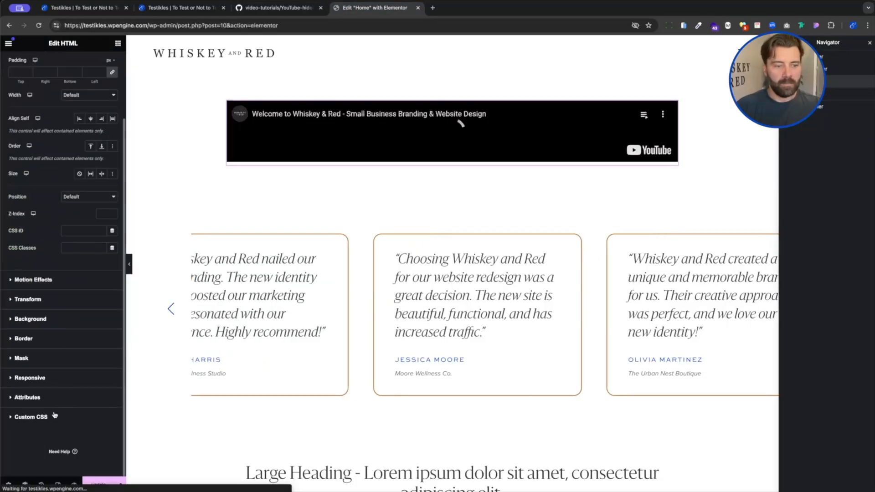
left_click(31, 248)
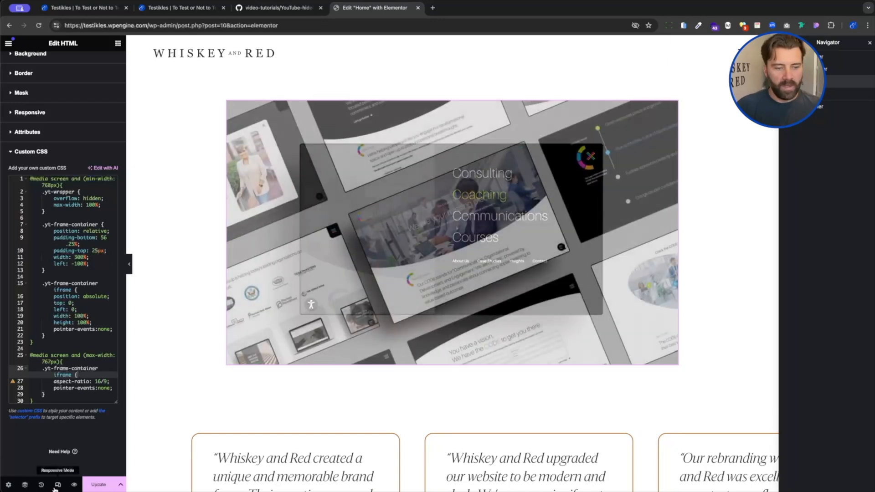
Check the embedded video in Responsive Mode at tablet and then mobile widths
left_click(416, 43)
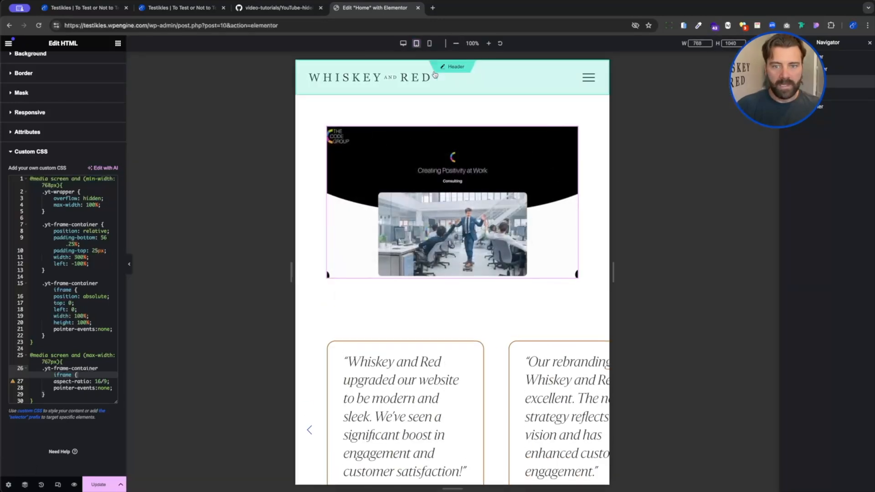
left_click(429, 43)
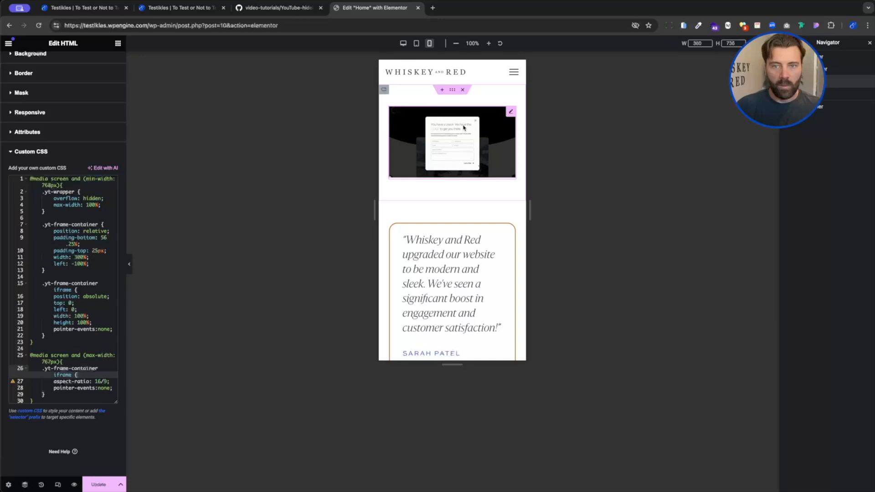